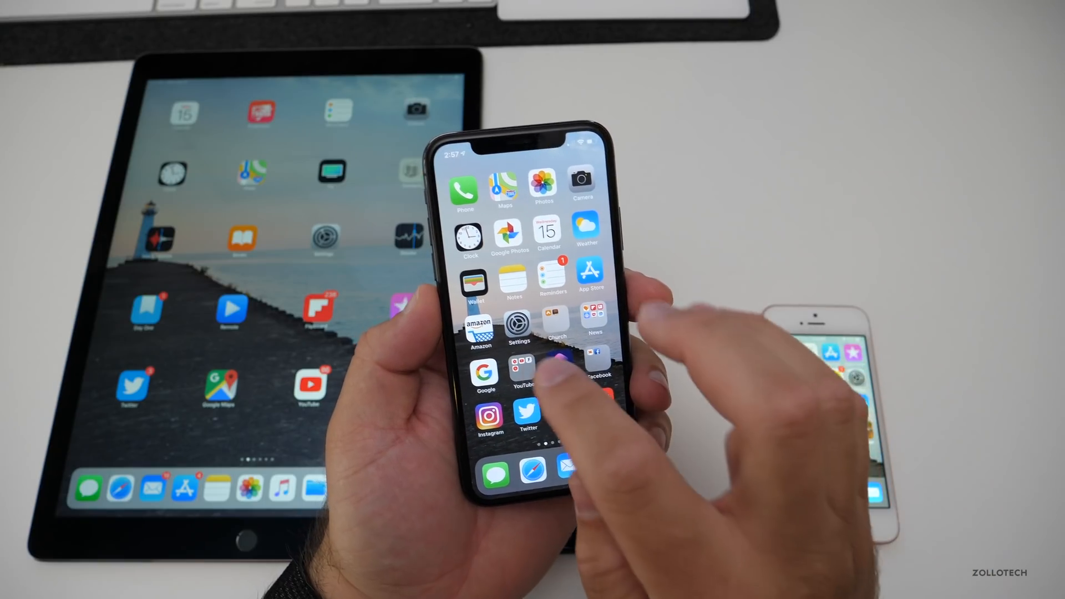
Launch Settings from the home screen and go into the General page
click(519, 326)
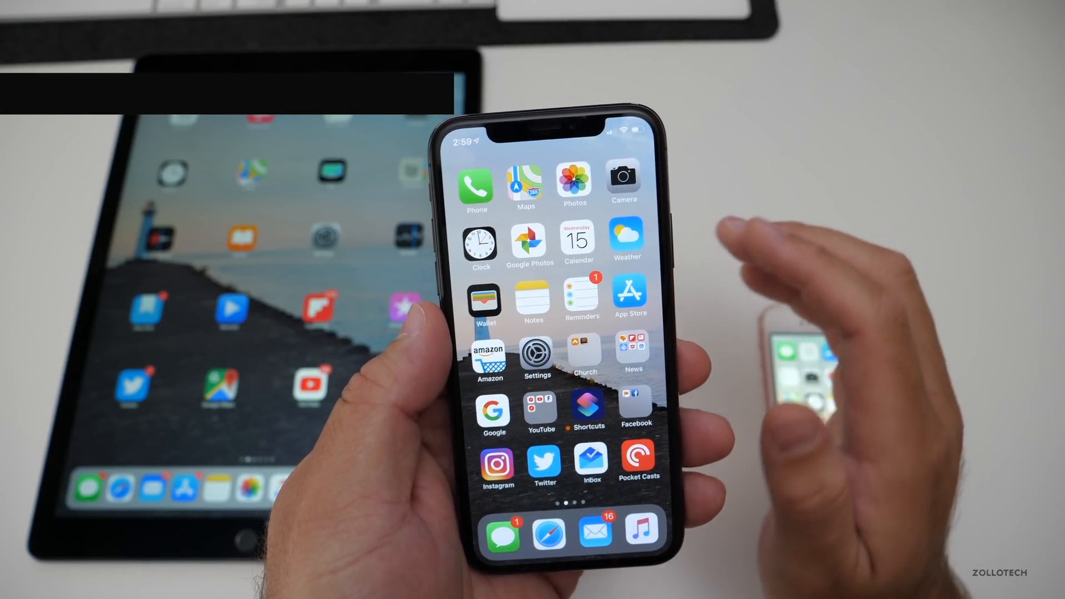
click(578, 241)
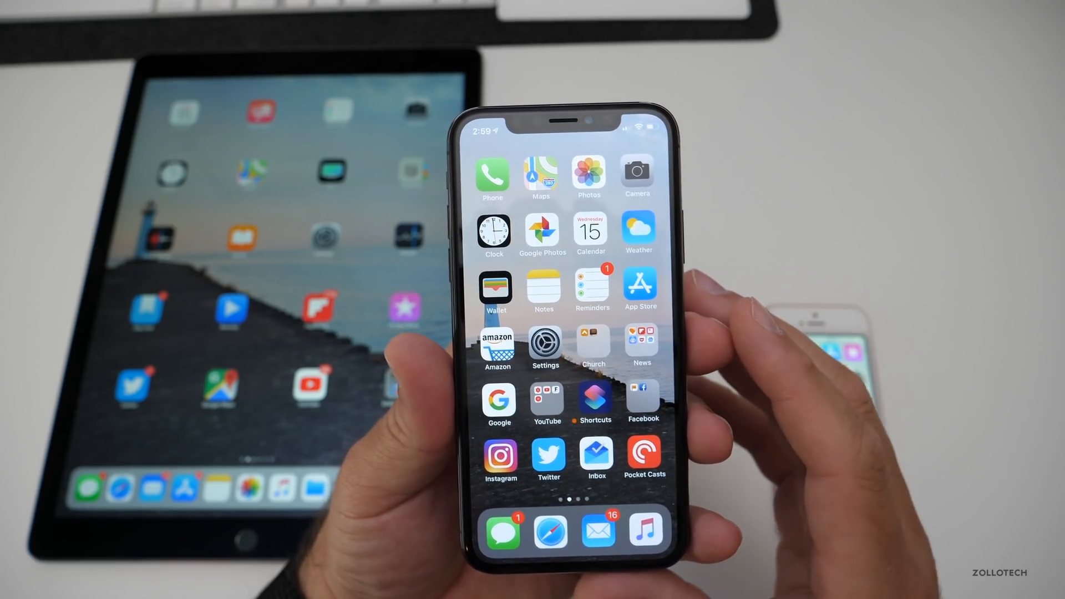
click(545, 344)
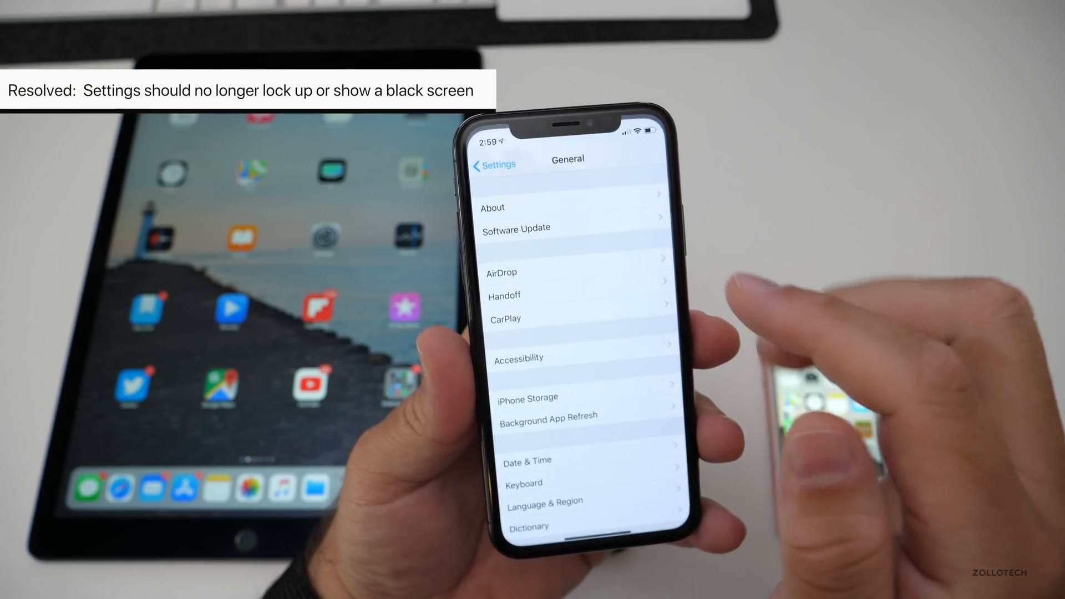
Return to the main Settings list to reach the Battery section
click(494, 165)
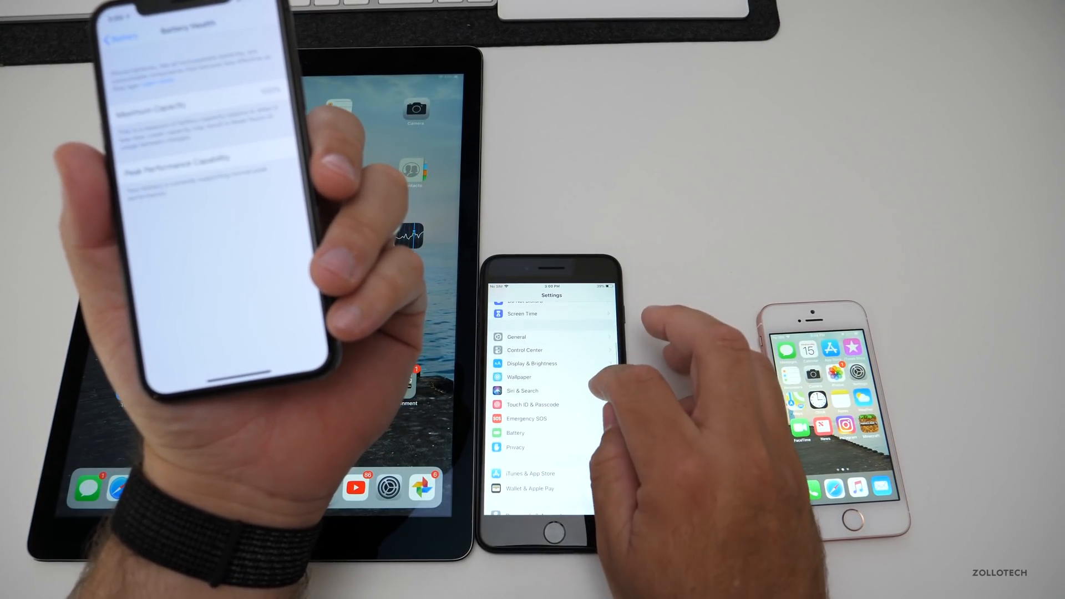
click(515, 433)
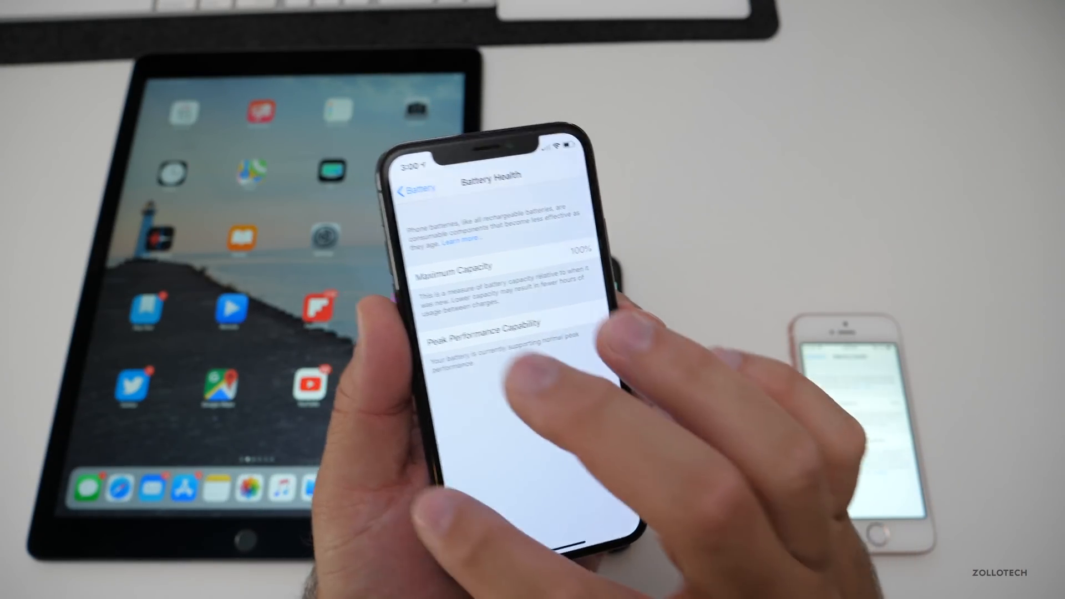
click(411, 190)
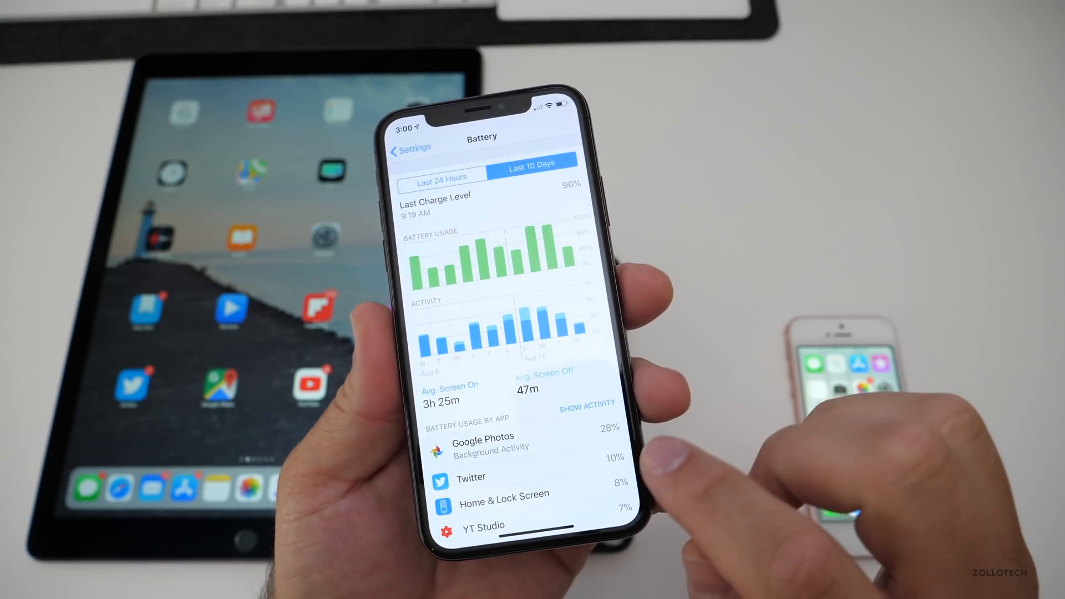
Scroll the Battery screen through the activity charts and per-app usage list
scroll(down, 3)
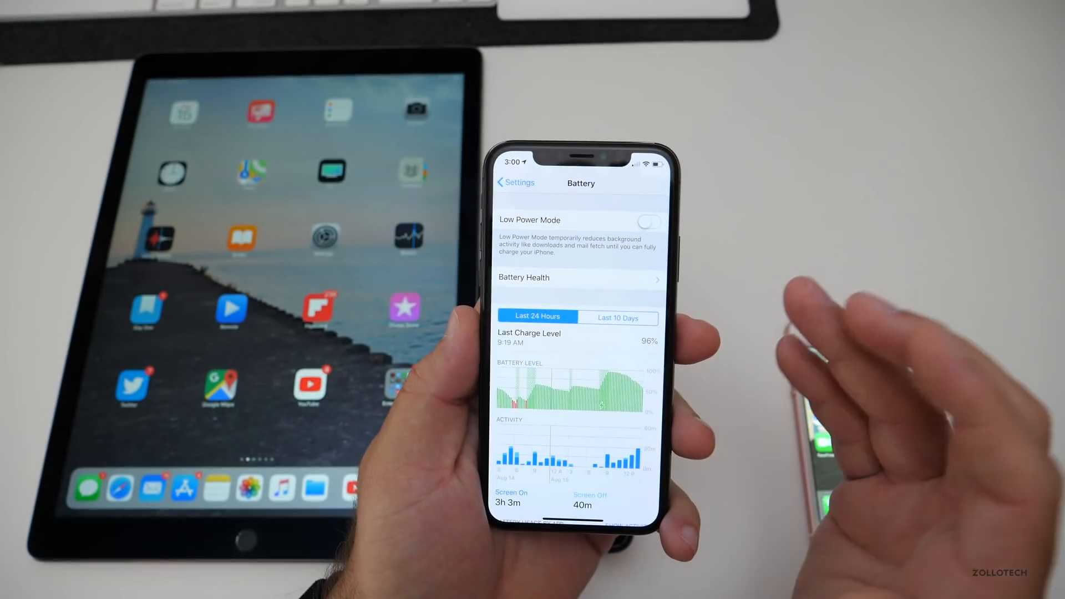
scroll(down, 3)
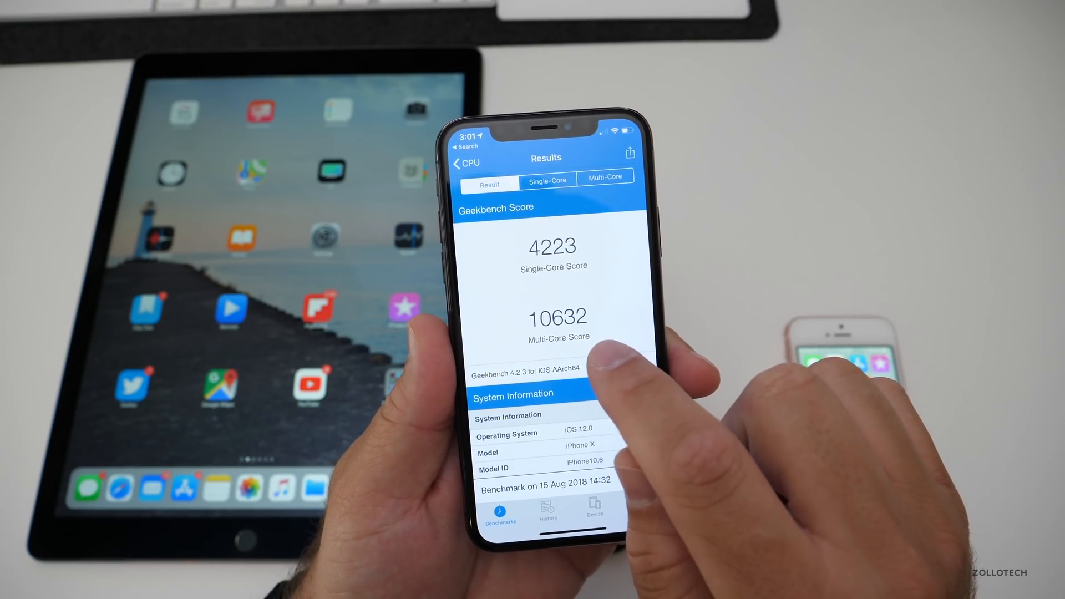
Show the Geekbench 4 History listing the latest 4223 / 10632 CPU run
click(547, 516)
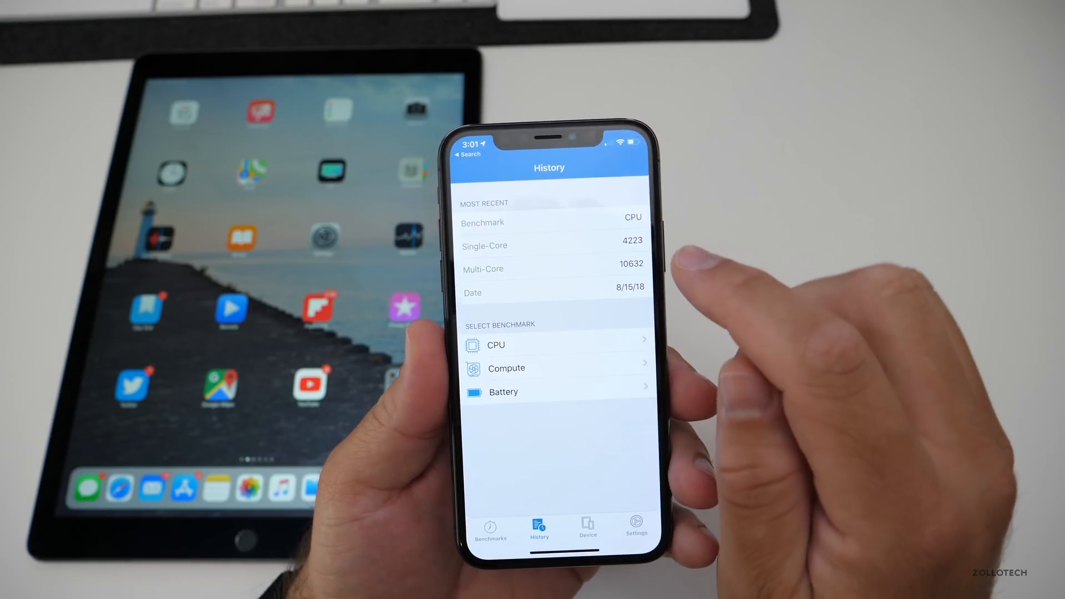